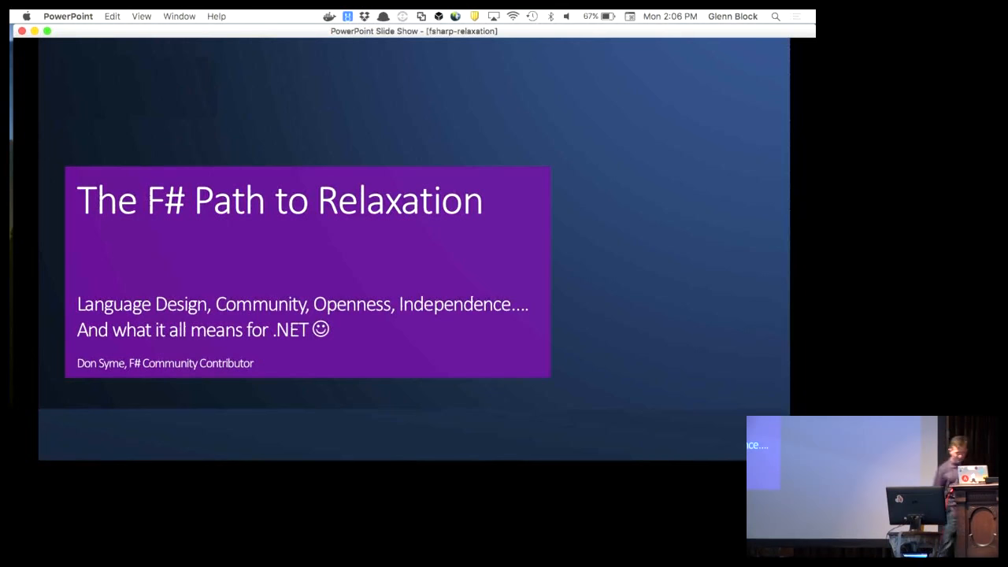
# - Advance past the F# title slide to the computer science disputes slide
pyautogui.press('right')
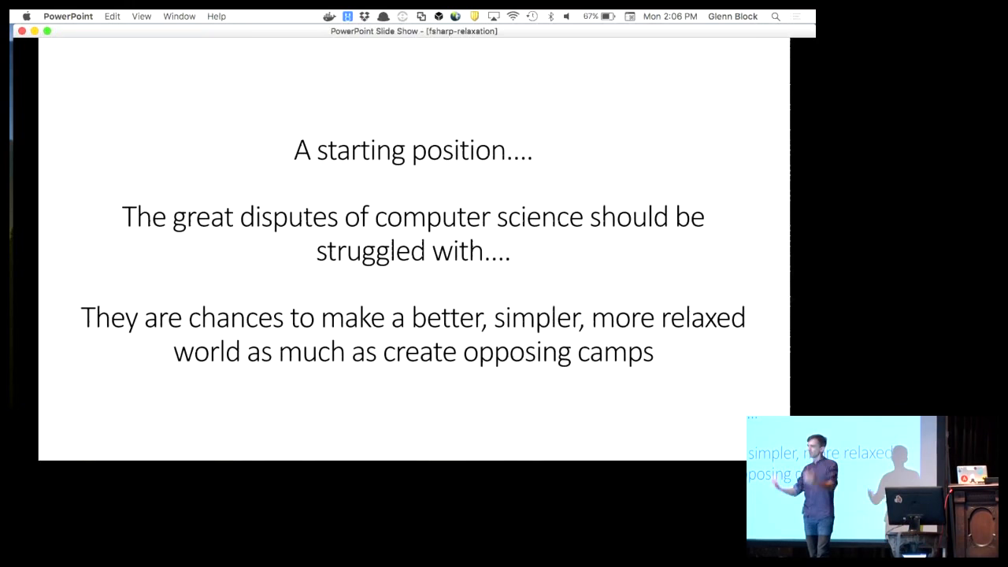
# - Move to the next slide, 'You can of course take this too far'
pyautogui.press('right')
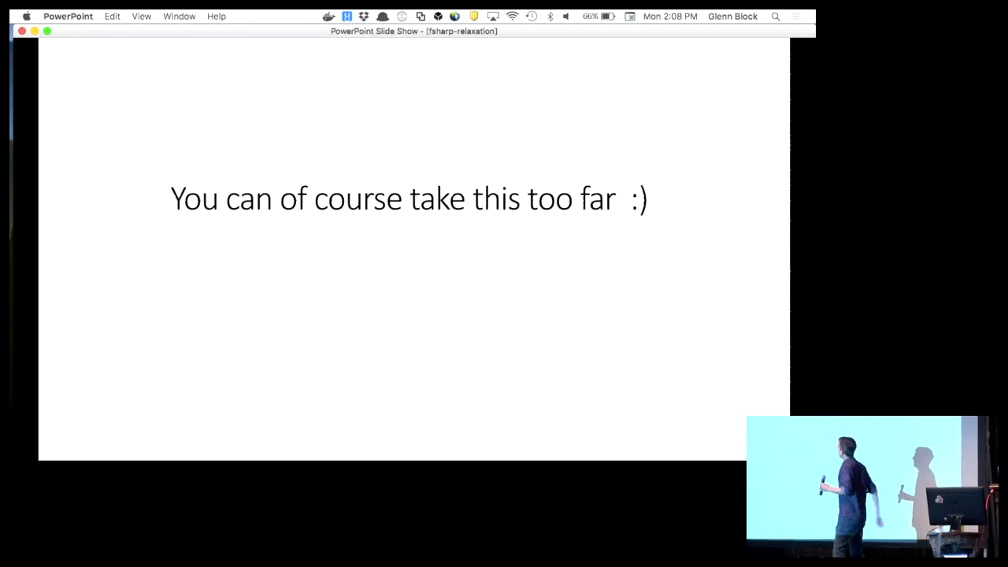
# - Show the slide pairing Functional and Interop with a two-way arrow
pyautogui.press('right')
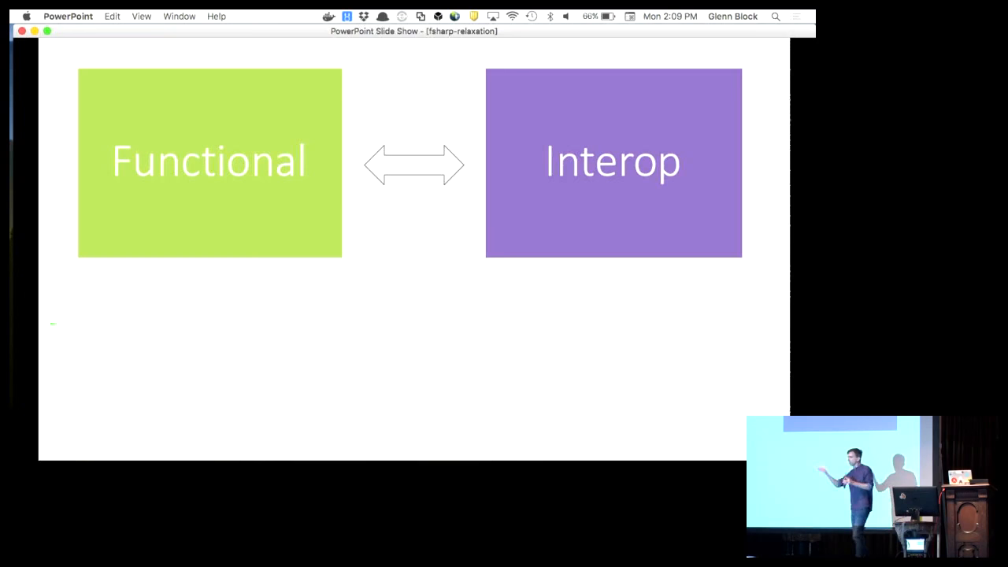
# - Show the 'Then (2003)' slide on isolated functional languages and messy interop
pyautogui.press('right')
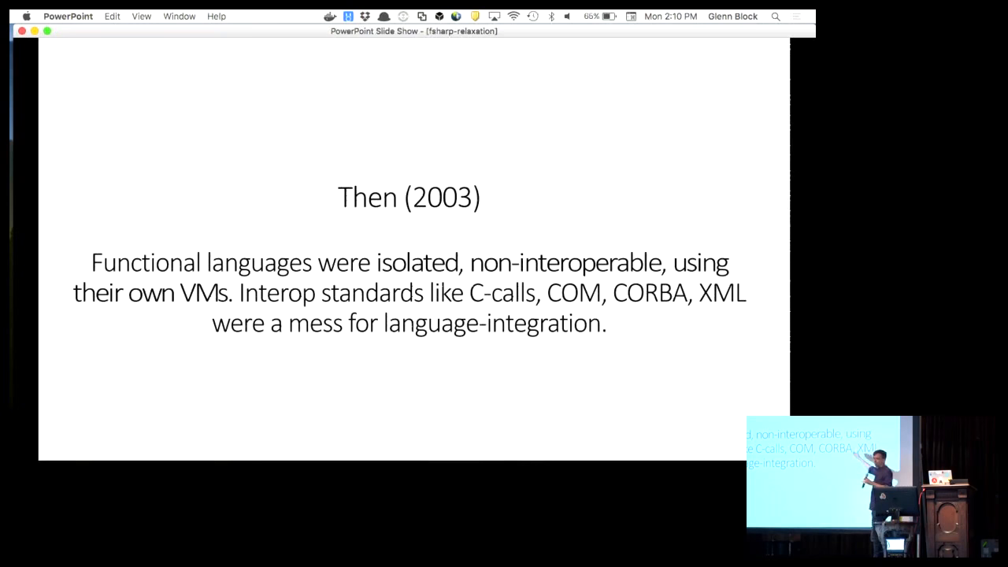
pyautogui.press('right')
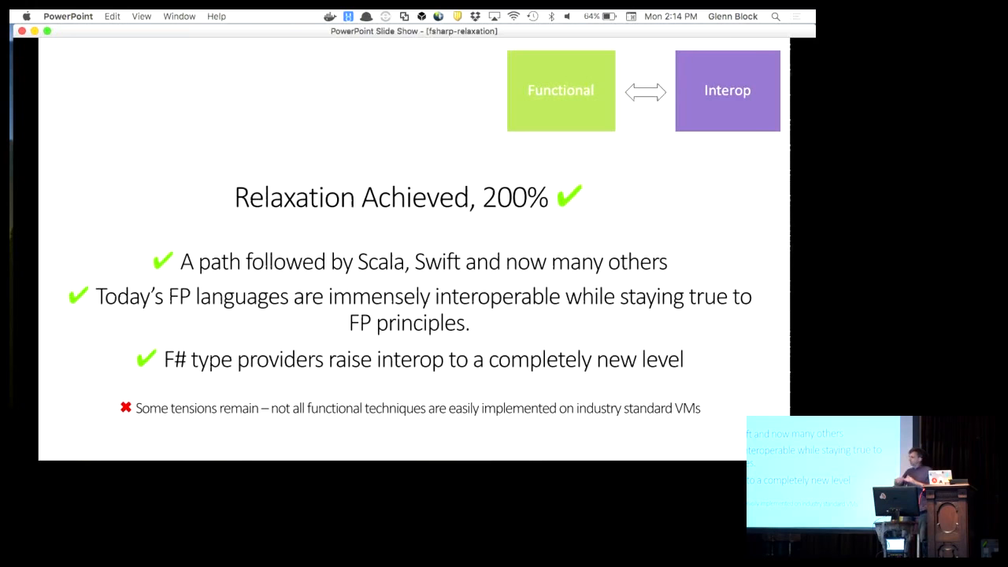
# - Advance past 'Relaxation Achieved, 200%' to the Functional and Objects slide
pyautogui.press('right')
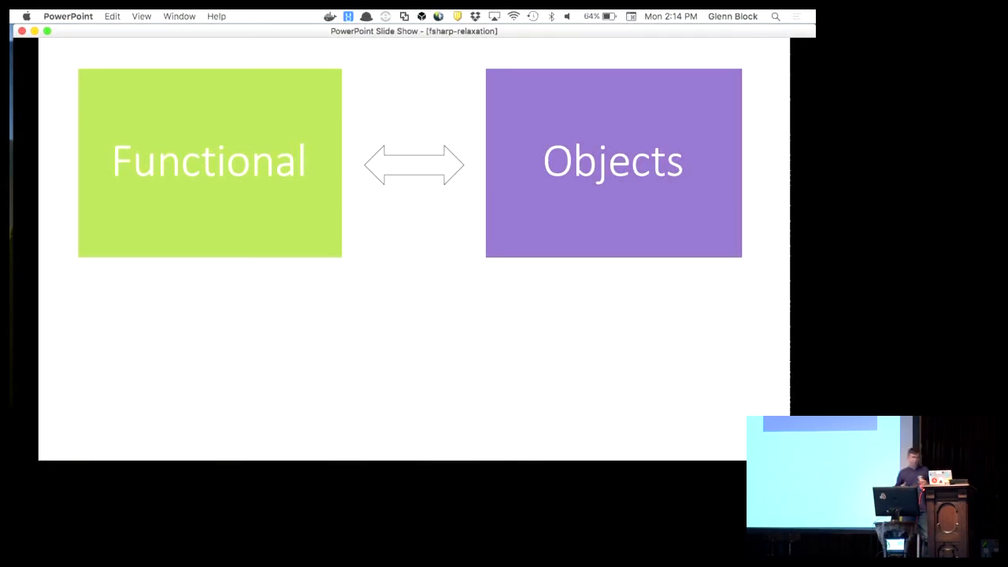
# - Advance to the Objects slide showing F# class, interface and object expression syntax
pyautogui.press('right')
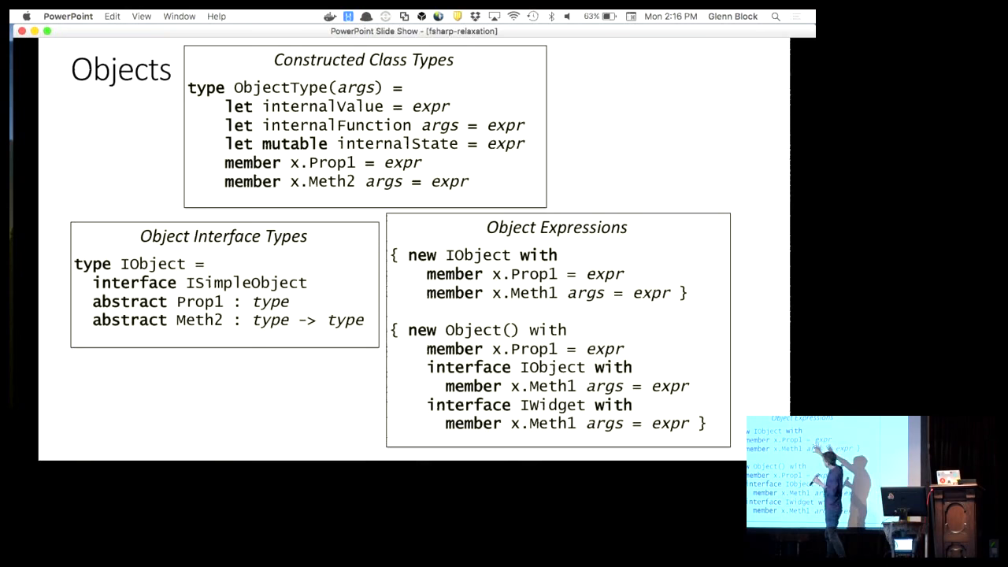
# - Bring up the Functional versus Objects feature compatibility grid
pyautogui.press('right')
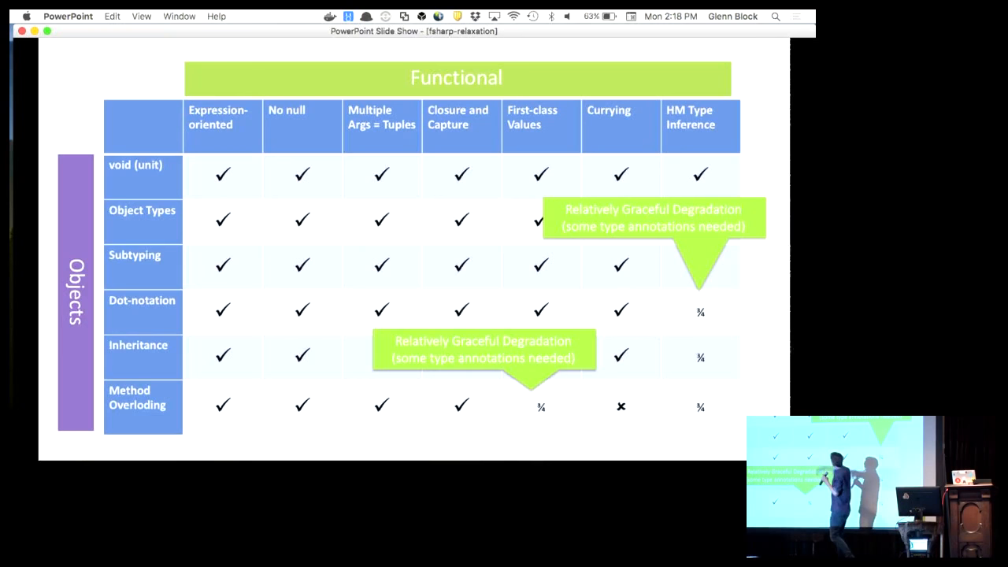
# - Show the functional-first slide citing fsharp.org/testimonials
pyautogui.press('right')
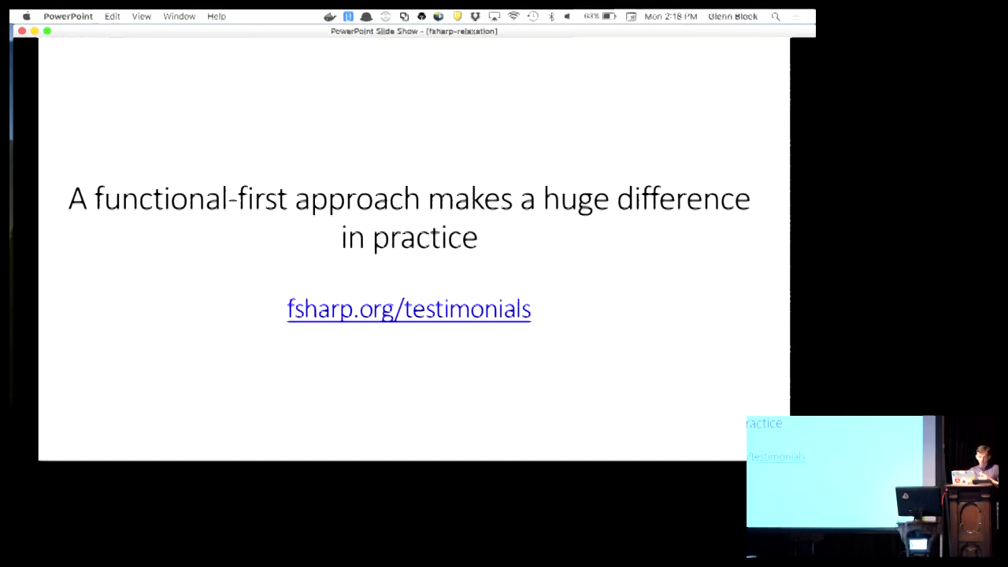
# - Show Simon Cousins' energy-sector testimonial claiming zero bugs
pyautogui.press('right')
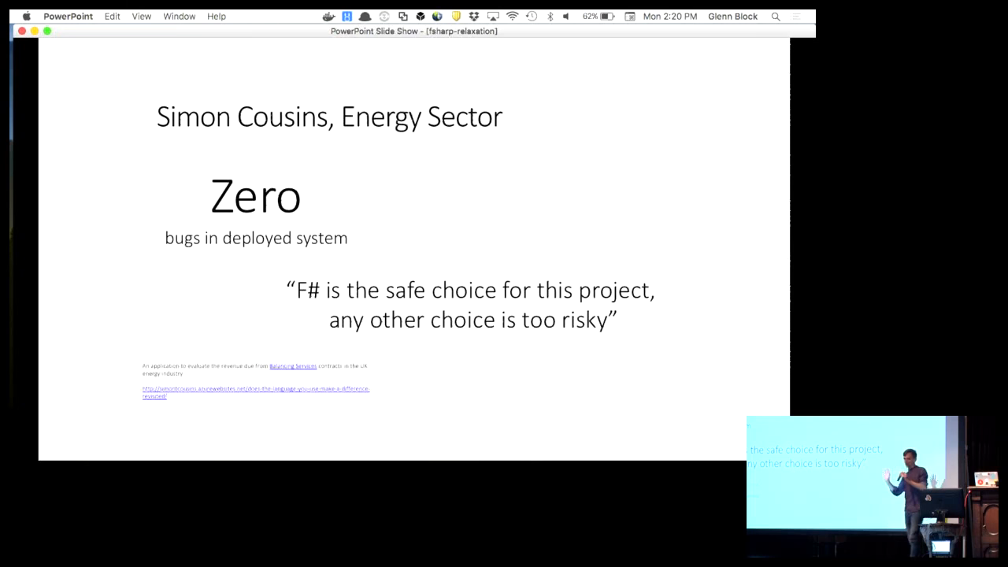
pyautogui.press('right')
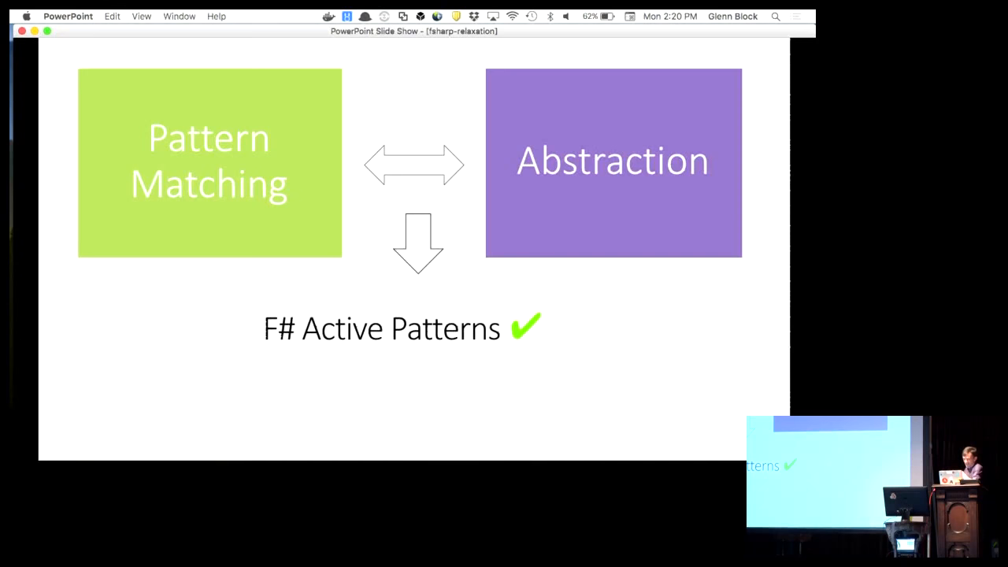
# - Advance to the GPU-versus-CPU slide resolved by F# Quotations
pyautogui.press('right')
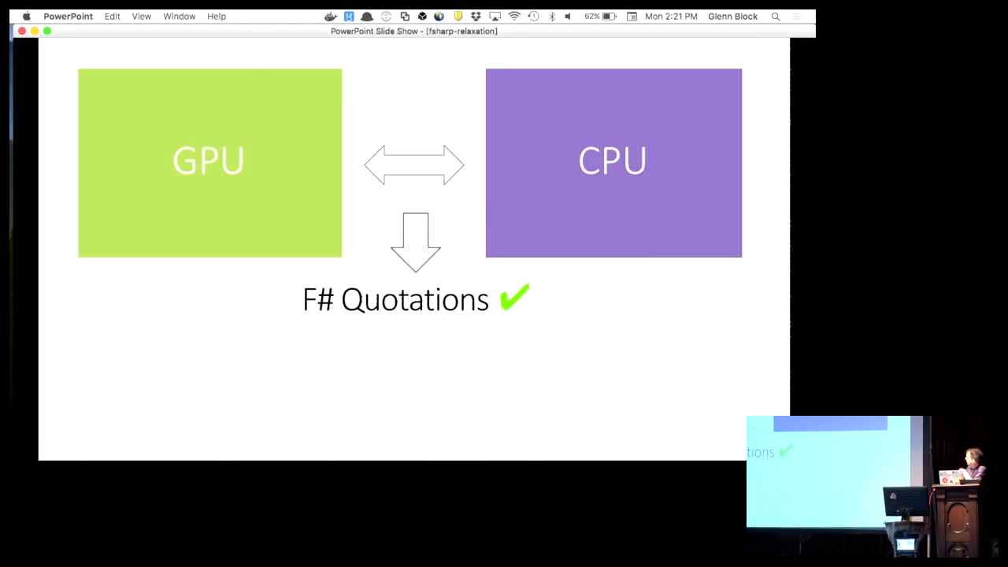
# - Reveal the blue box under F# Quotations, then advance to the 'TL;DR – Where we are now' slide
pyautogui.press('right')
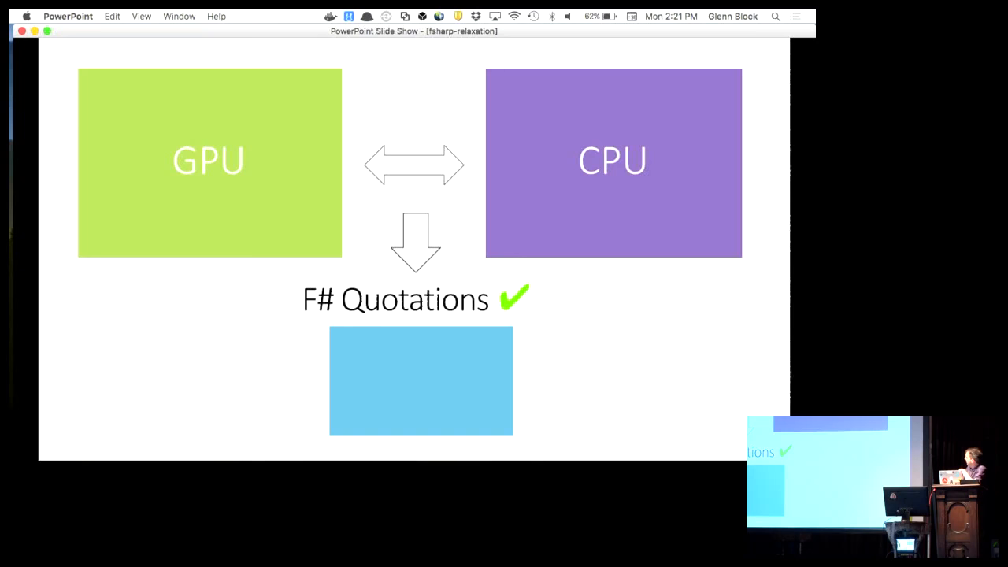
pyautogui.press('right')
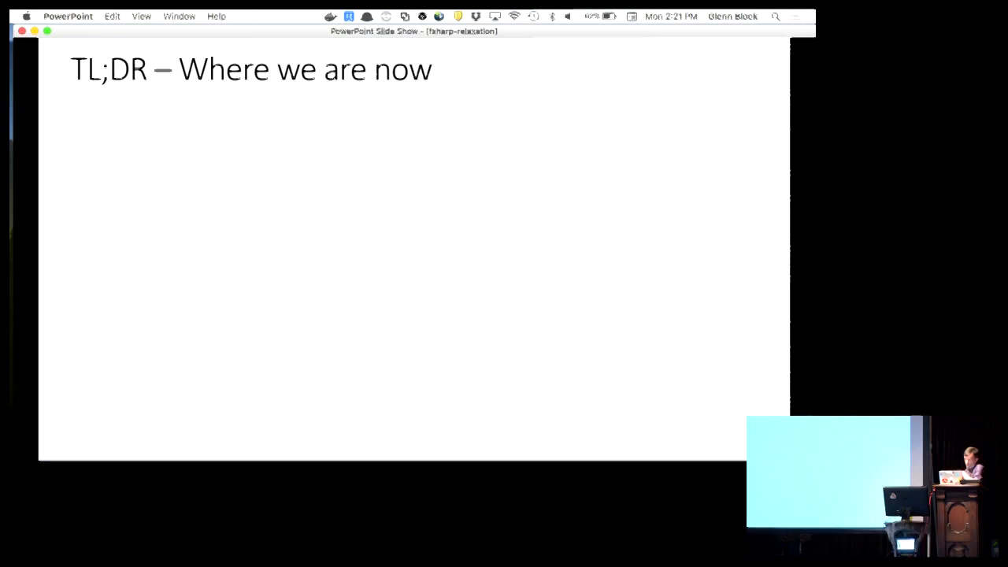
# - Reveal the eight TL;DR boxes, from open and cross-platform to self-empowered community
pyautogui.press('right')
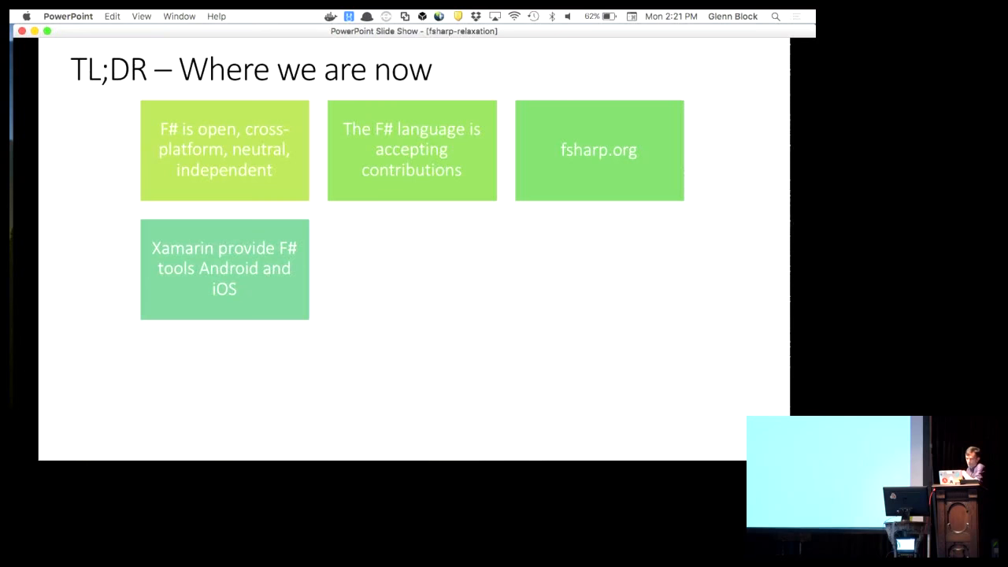
pyautogui.press('right')
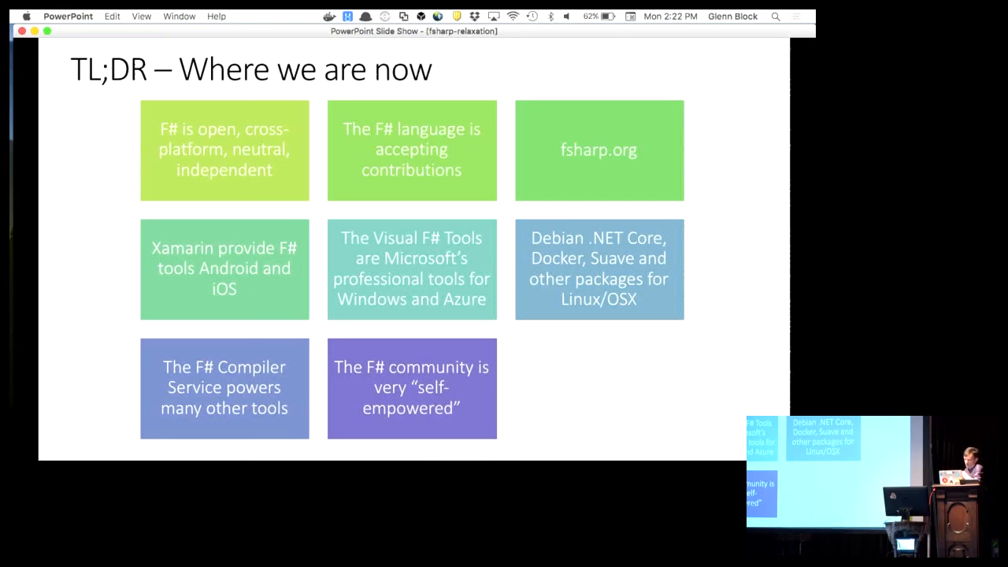
# - Advance to the Suave slide on the open-source, community-driven F# web library
pyautogui.press('right')
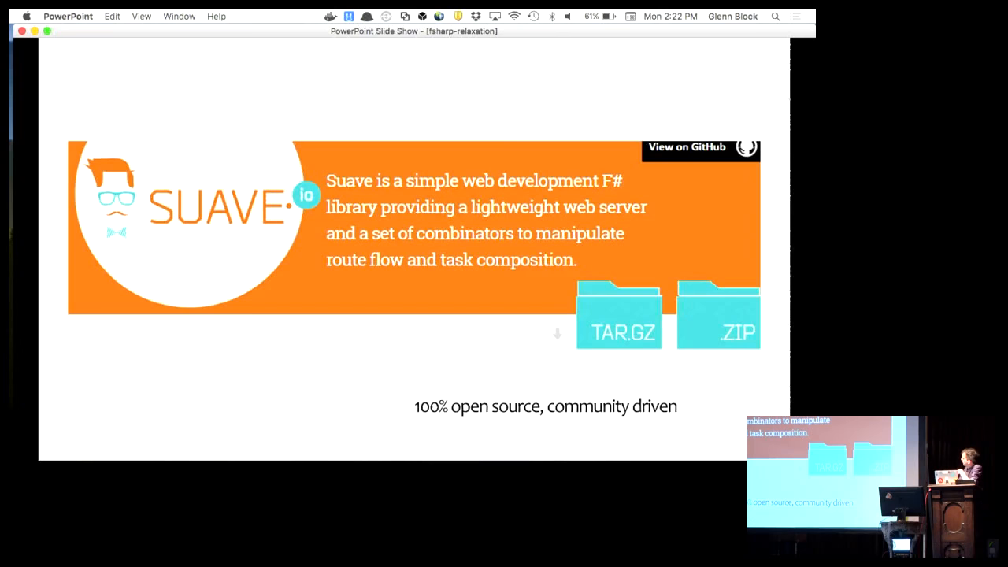
# - Advance past the Suave, Akka.NET and Paket slides to the 'Warning Signs…' slide
pyautogui.press('right')
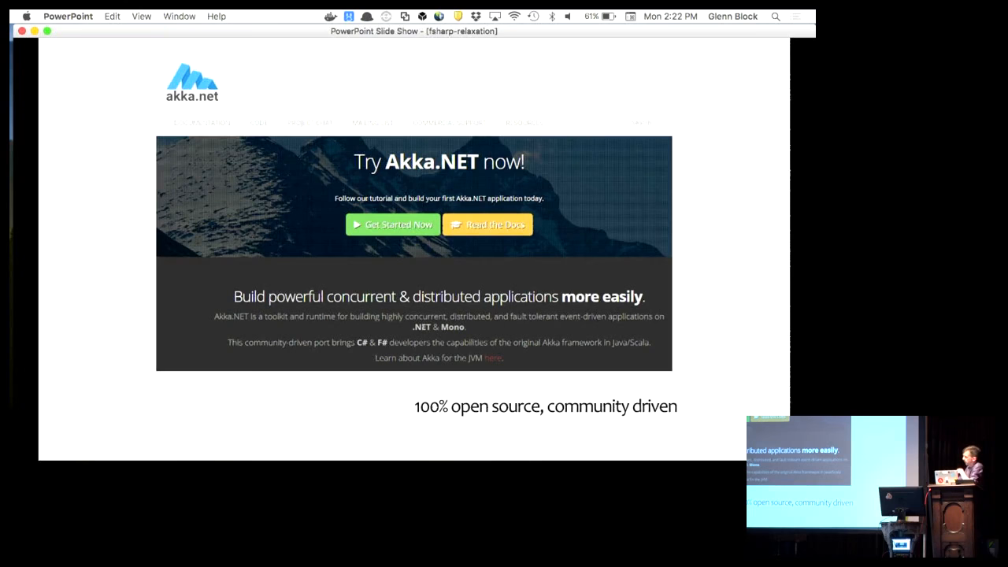
pyautogui.press('right')
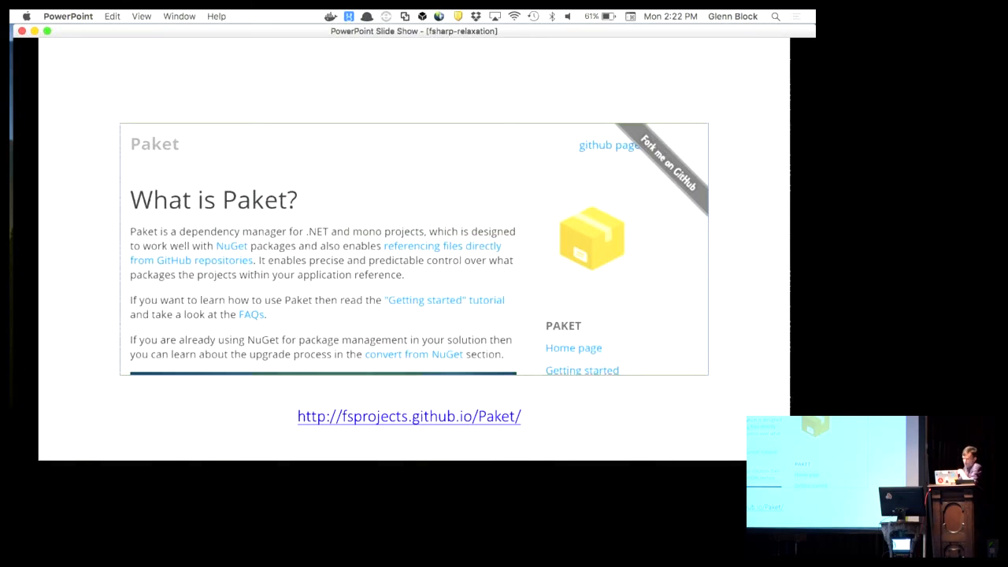
pyautogui.press('right')
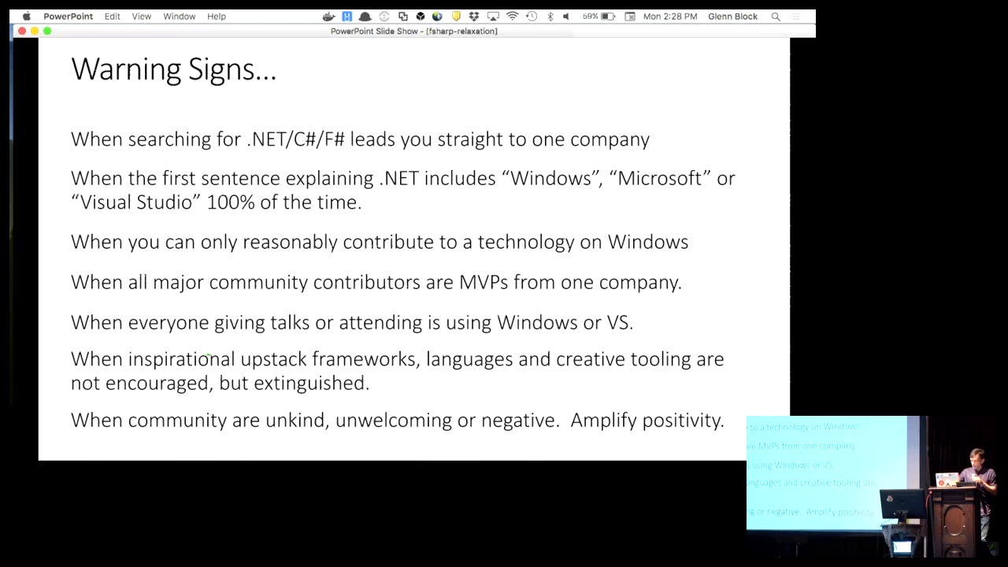
# - Advance from Warning Signs to 'The Great Challenge for .NET, C# and F#' slide
pyautogui.press('right')
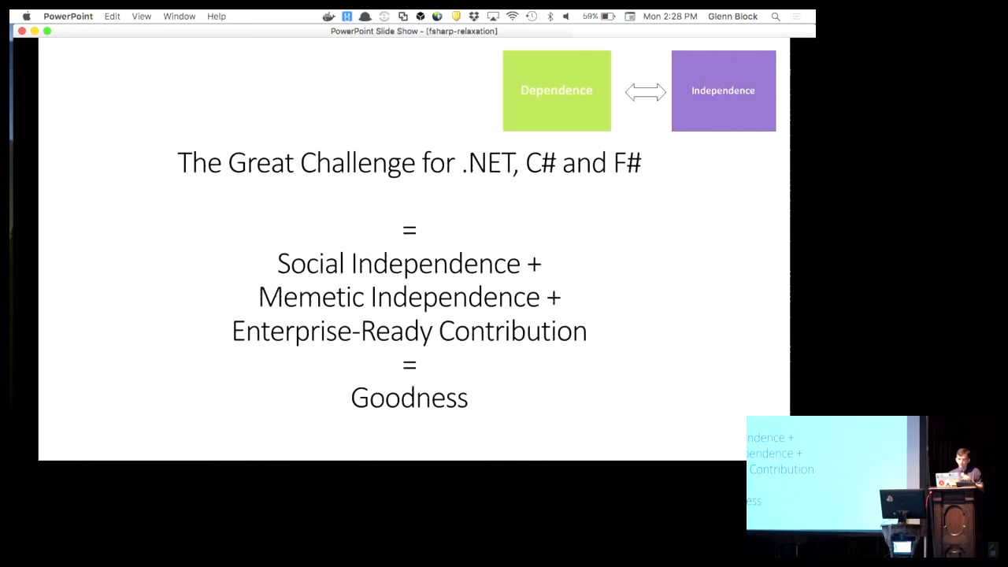